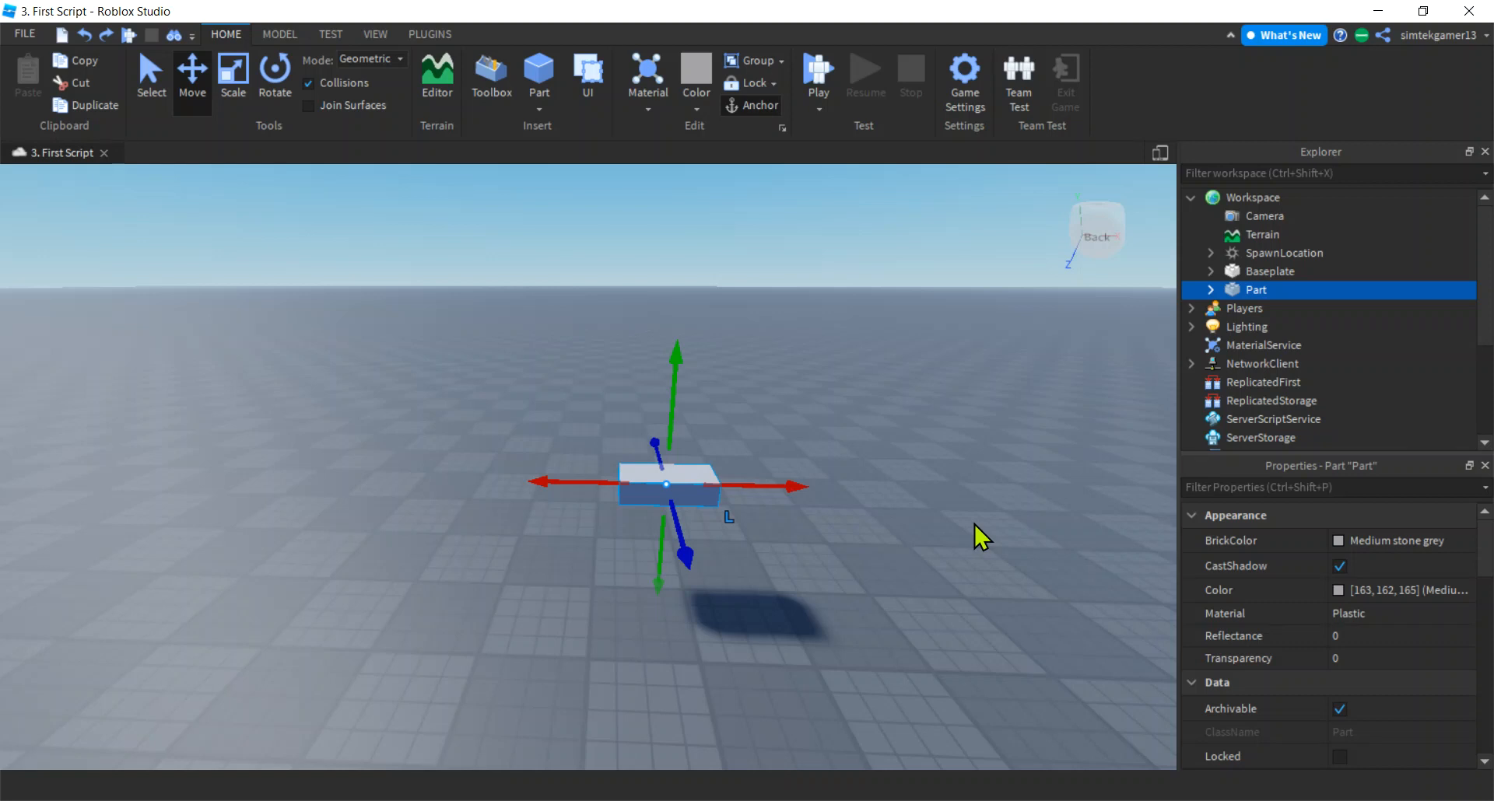
pyautogui.moveTo(737, 538)
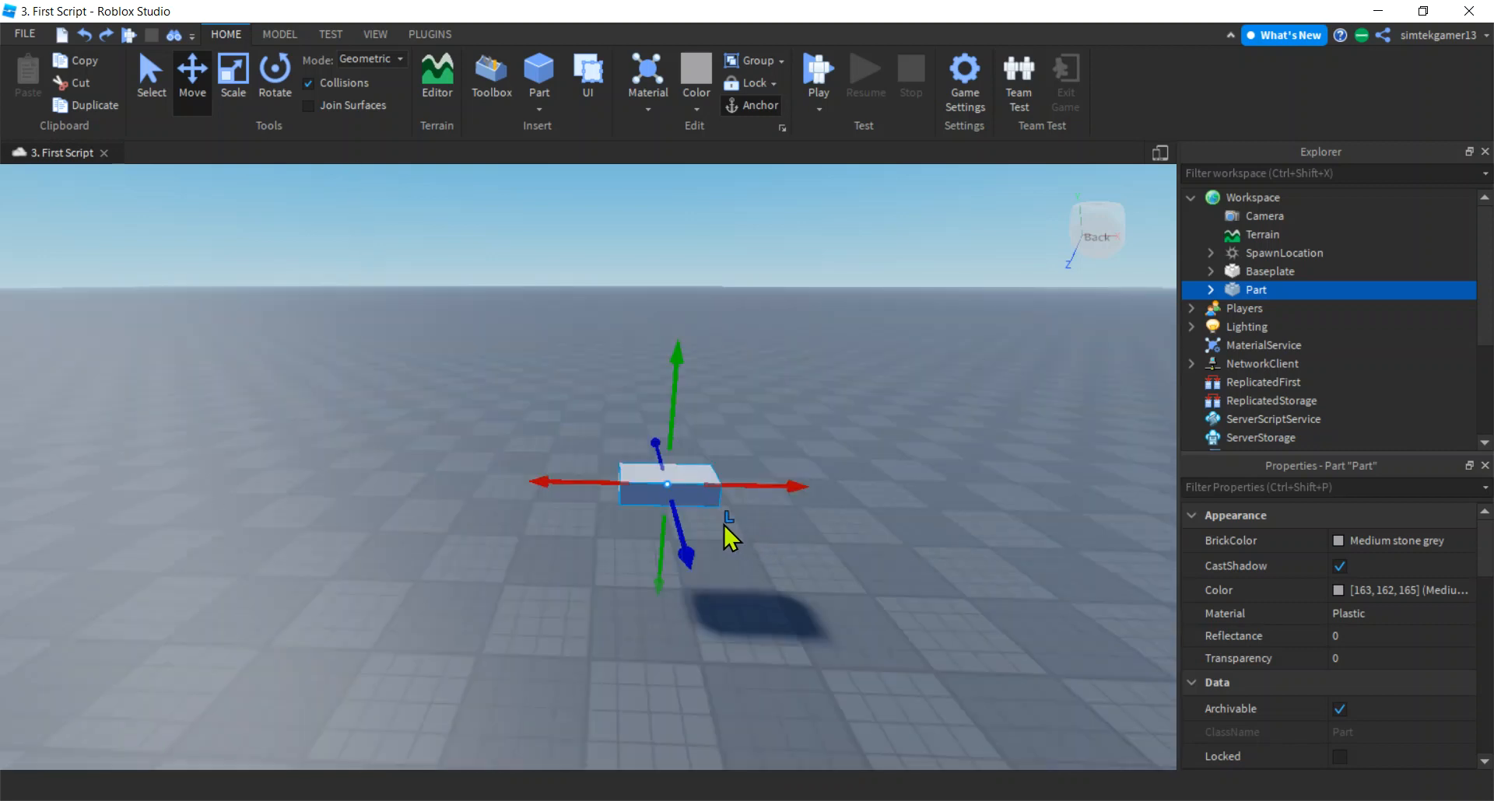
pyautogui.moveTo(744, 529)
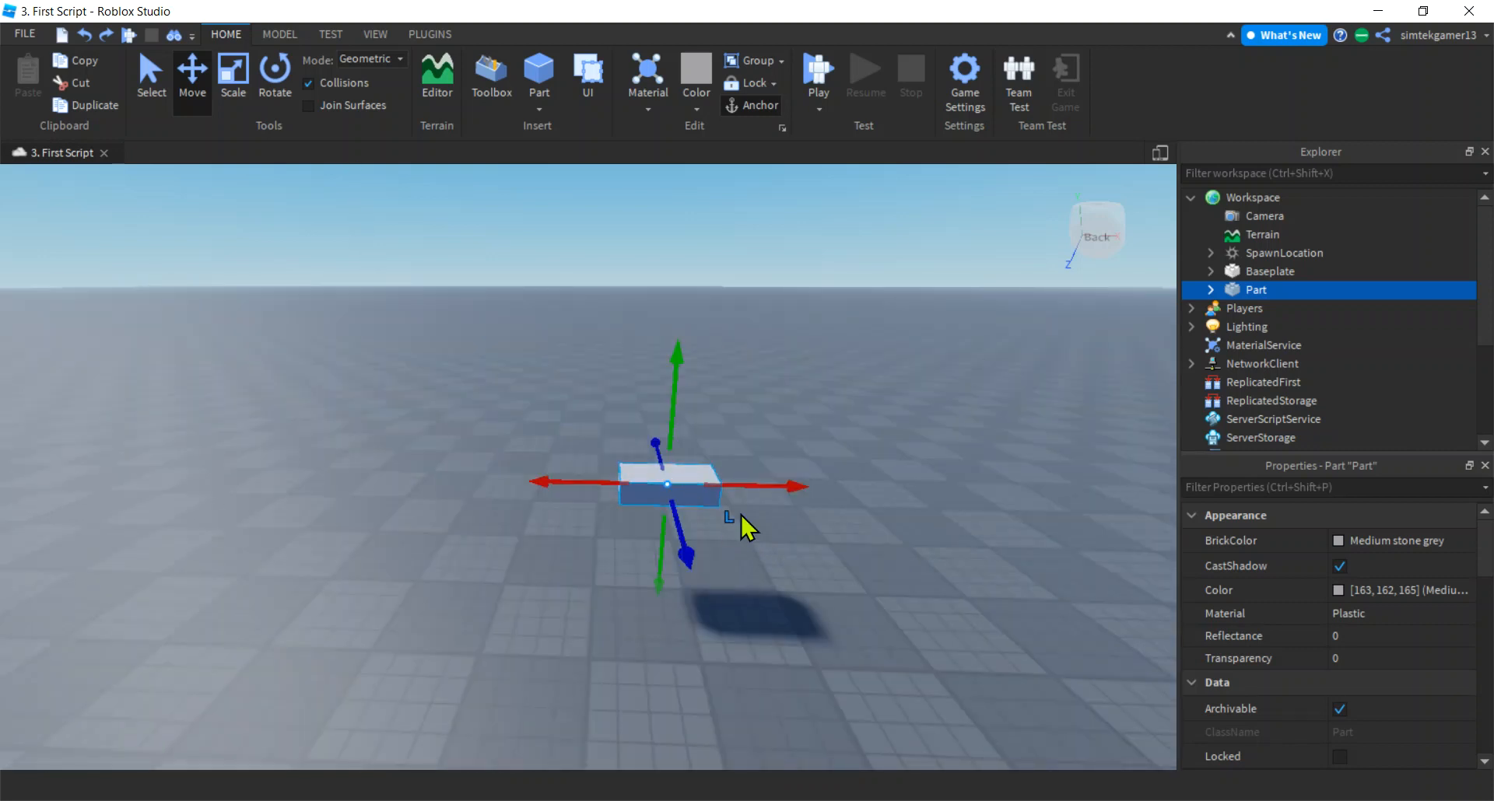
pyautogui.moveTo(871, 525)
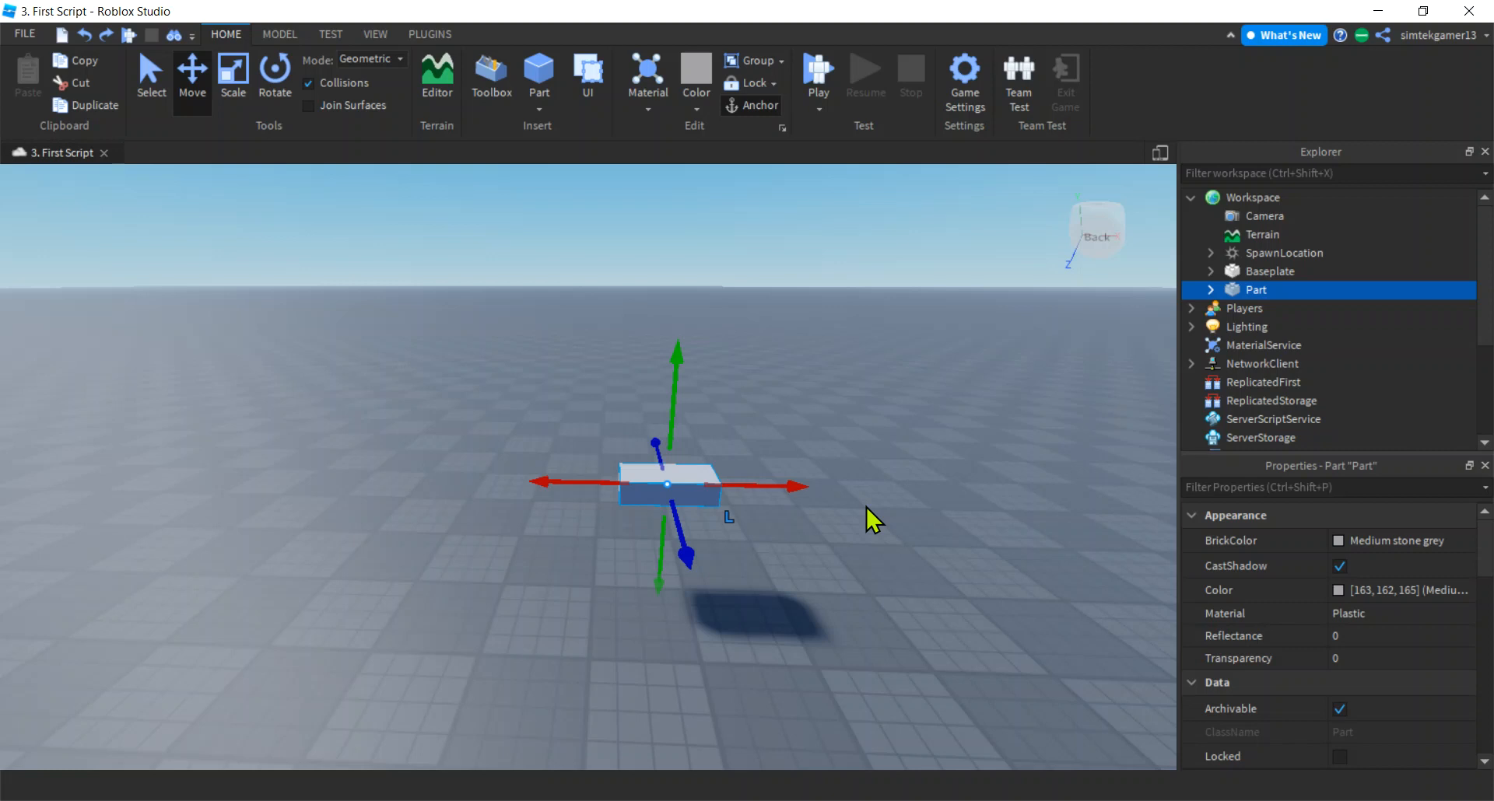
# Step: Tilt the Part with Rotate, then return to Move so handles follow the Part's local axes
pyautogui.click(273, 75)
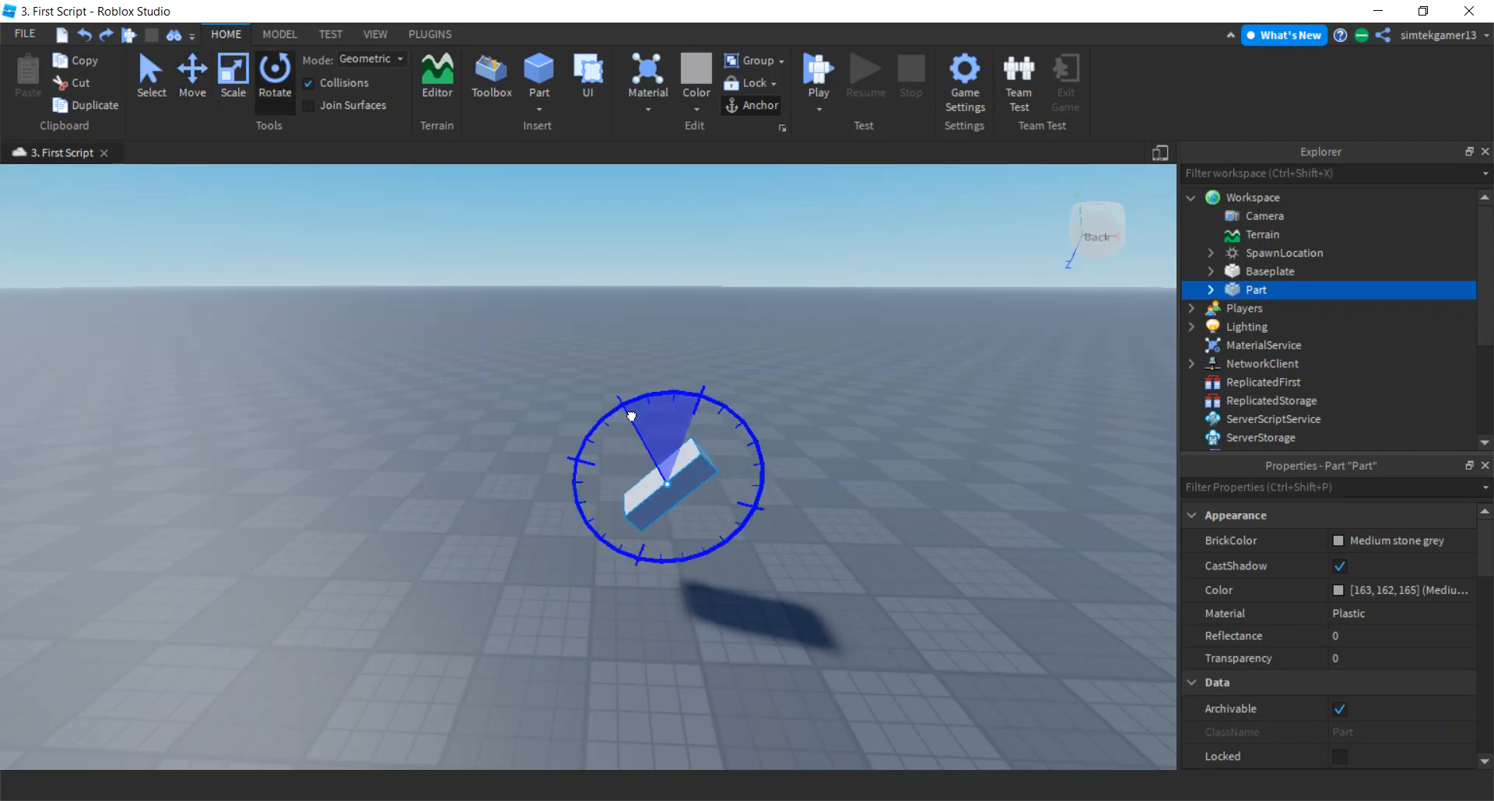
pyautogui.click(191, 76)
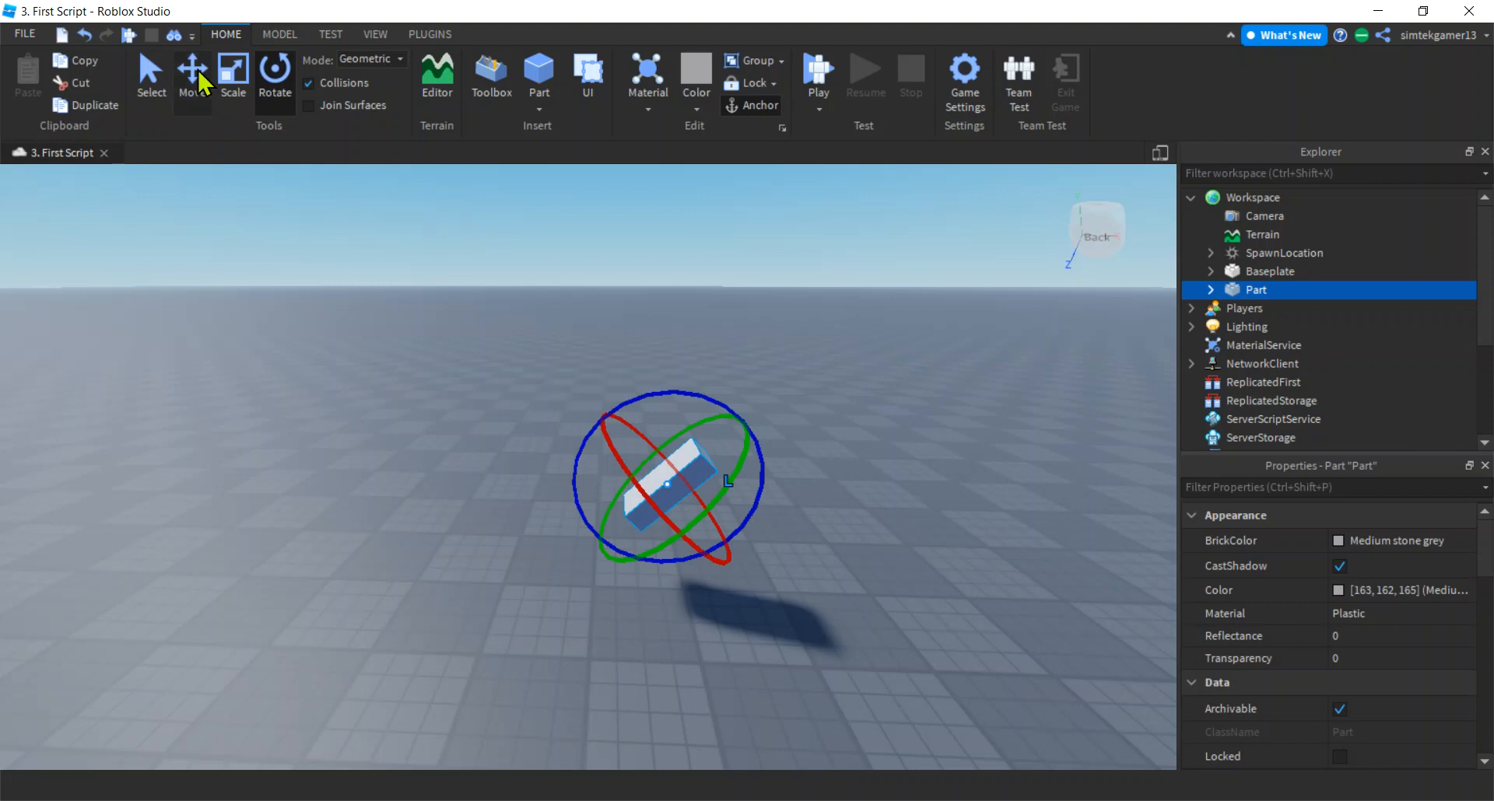
pyautogui.click(192, 76)
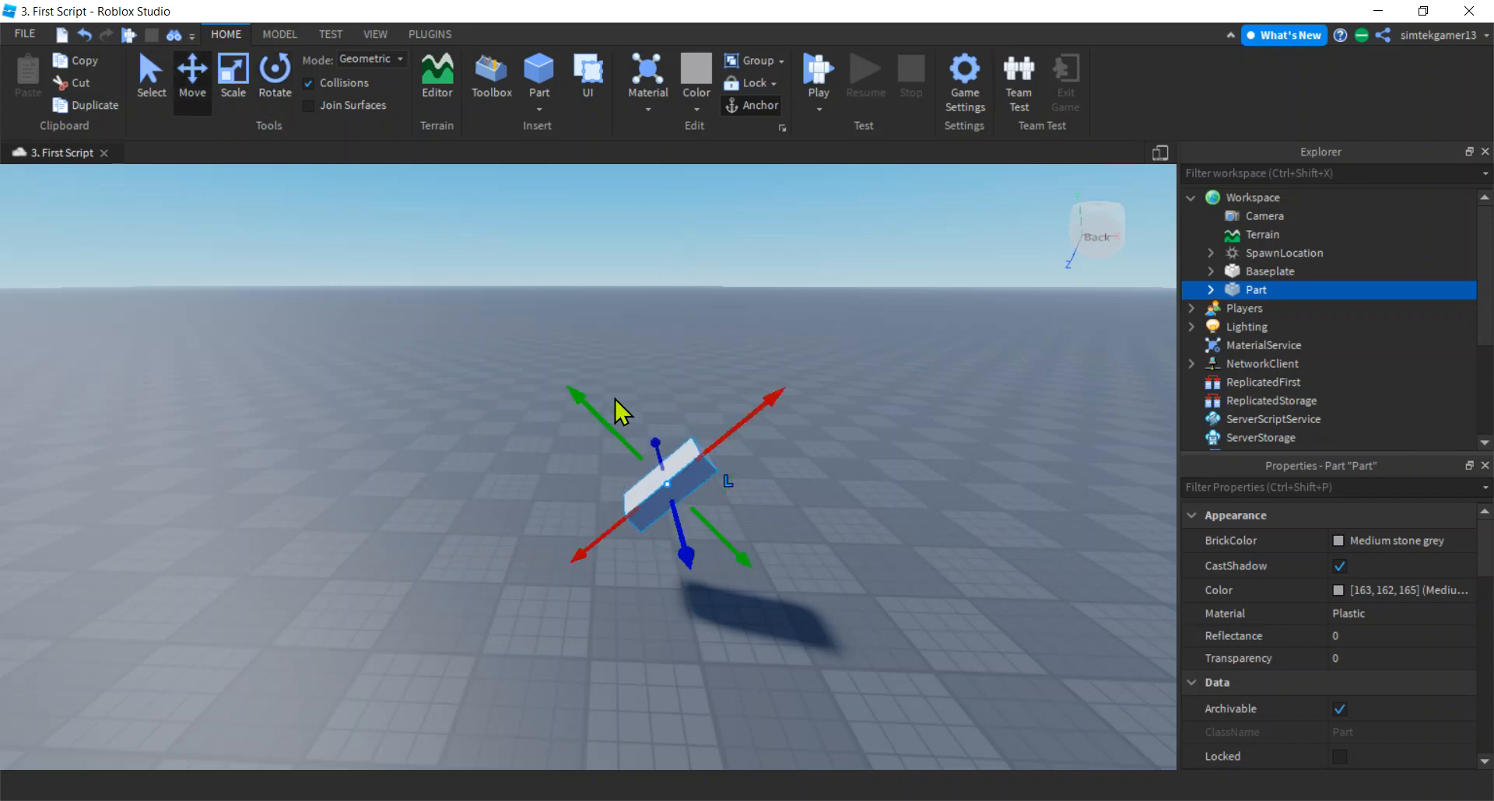
# Step: Shift the Part along its tilted axes, switch to global space with Ctrl+L, and show world-aligned rotation rings
pyautogui.moveTo(619, 409); pyautogui.dragTo(733, 371)
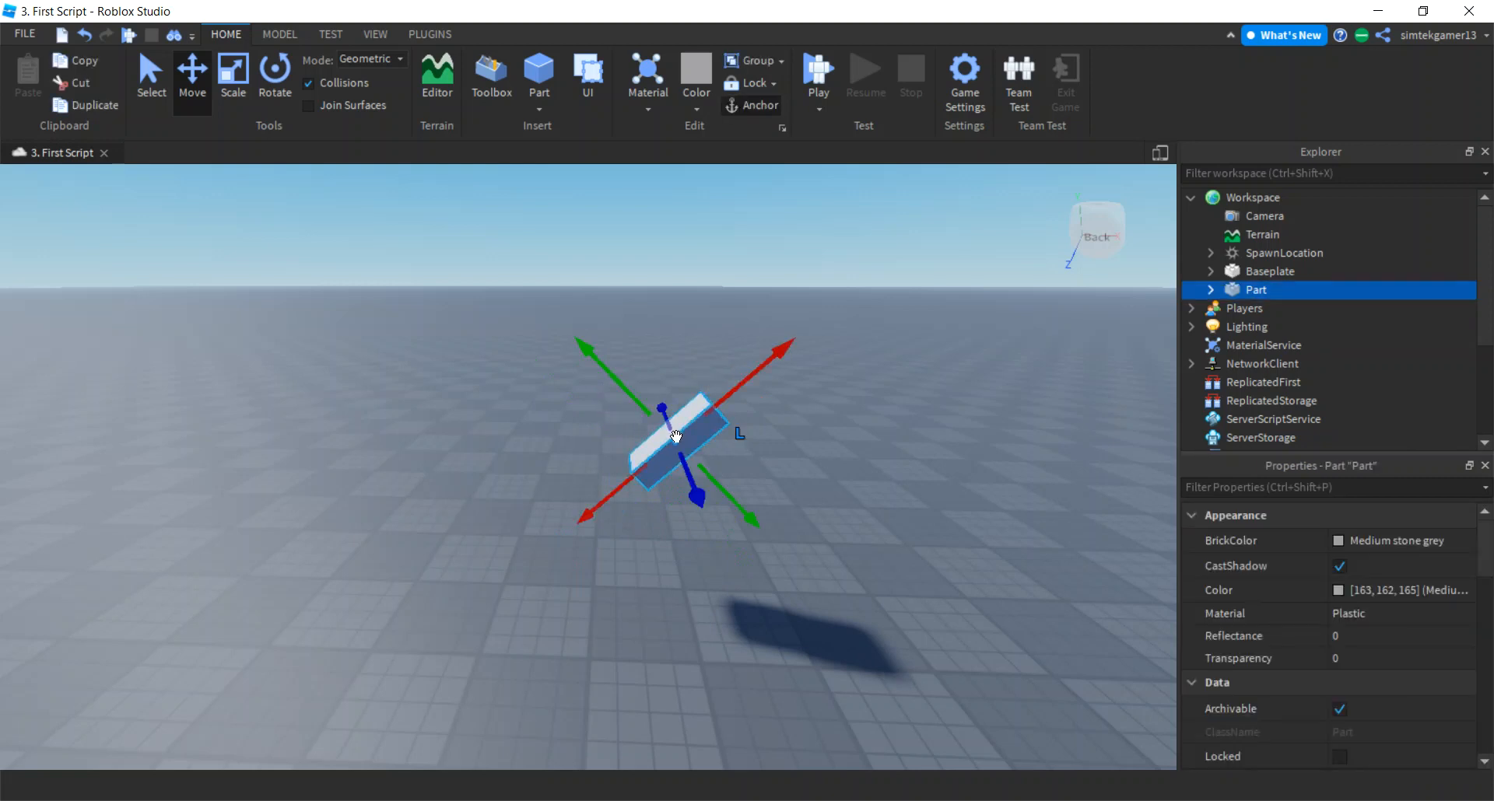
pyautogui.moveTo(672, 436); pyautogui.dragTo(641, 469)
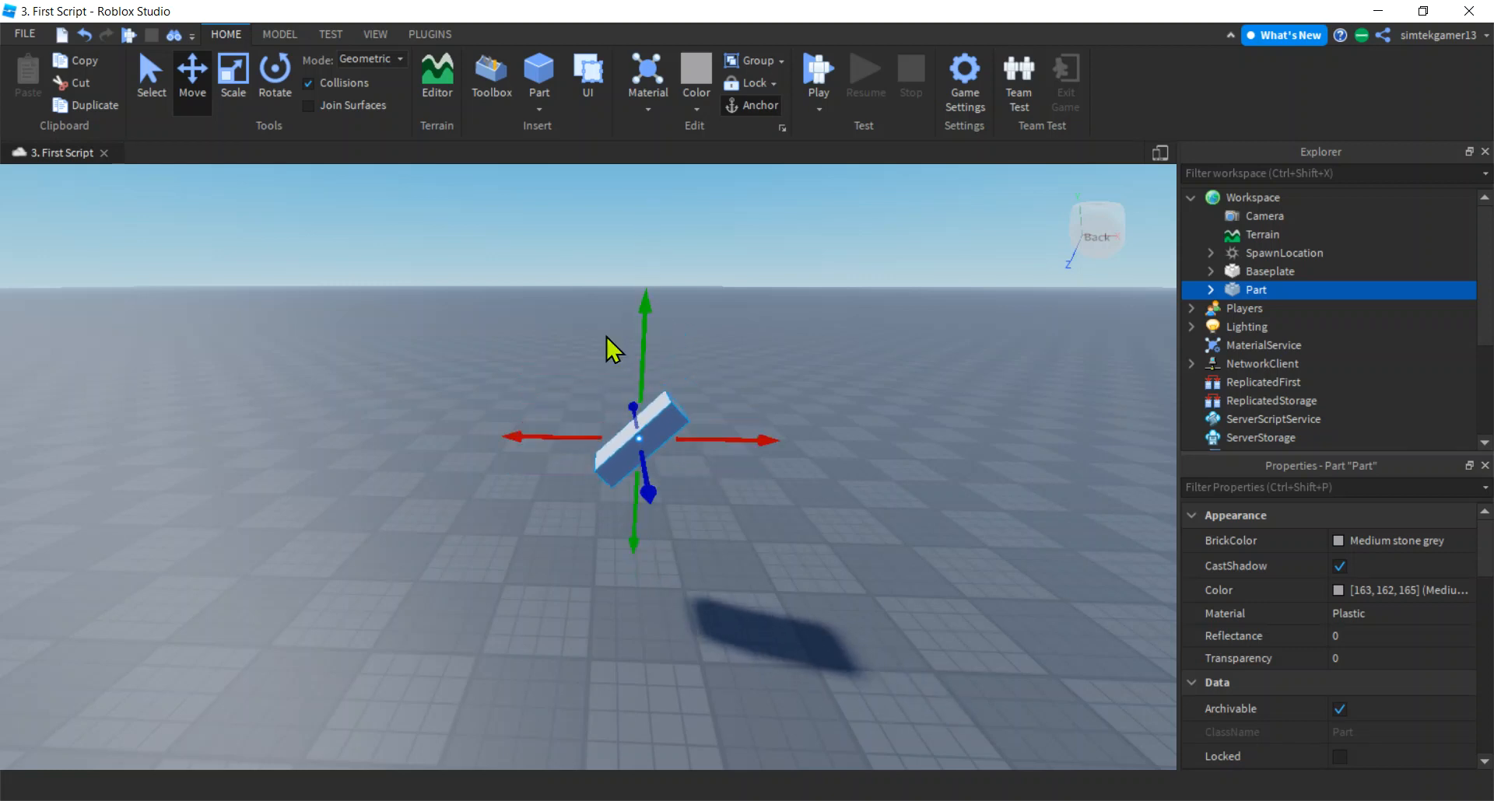
pyautogui.click(273, 75)
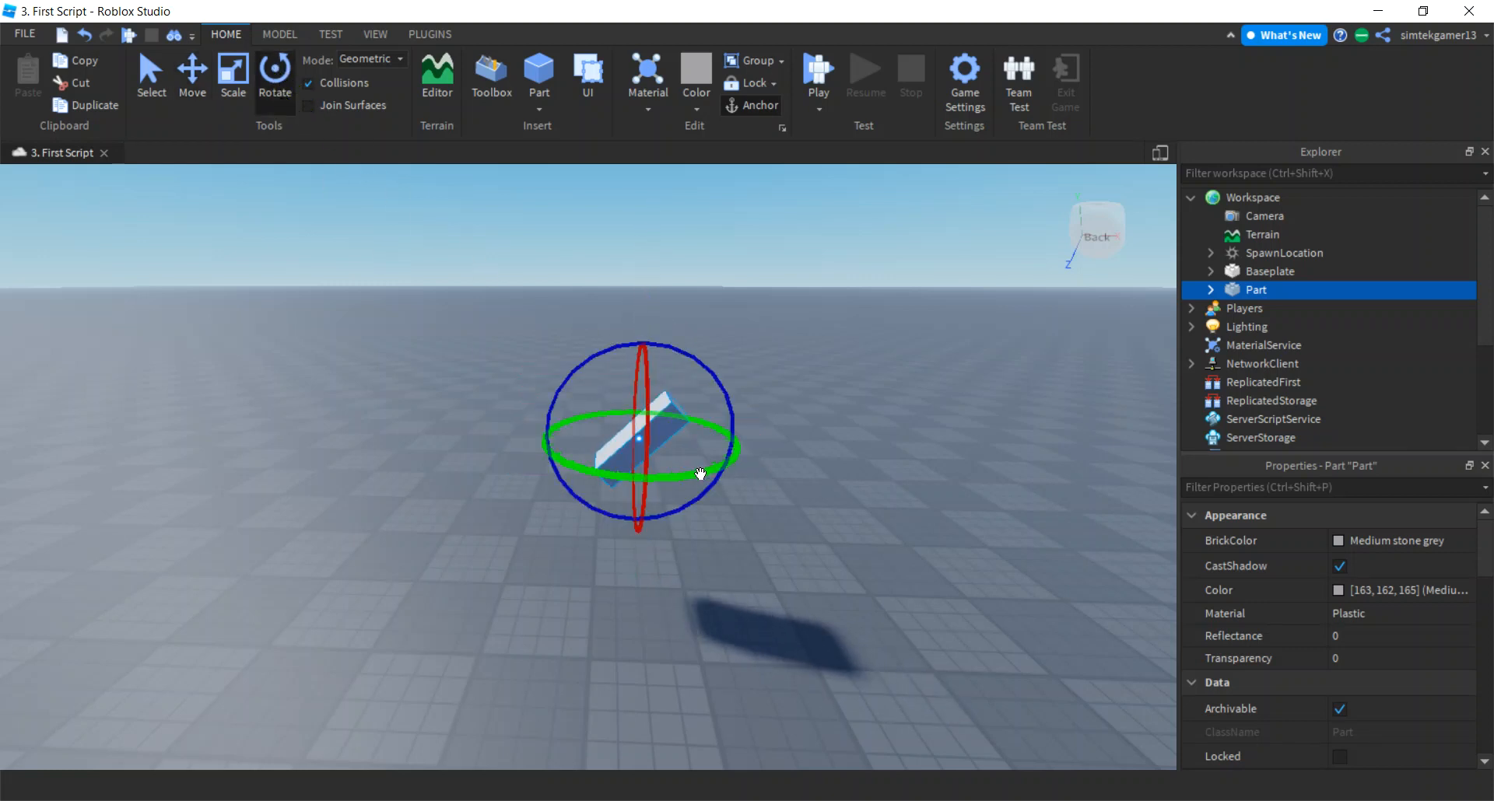